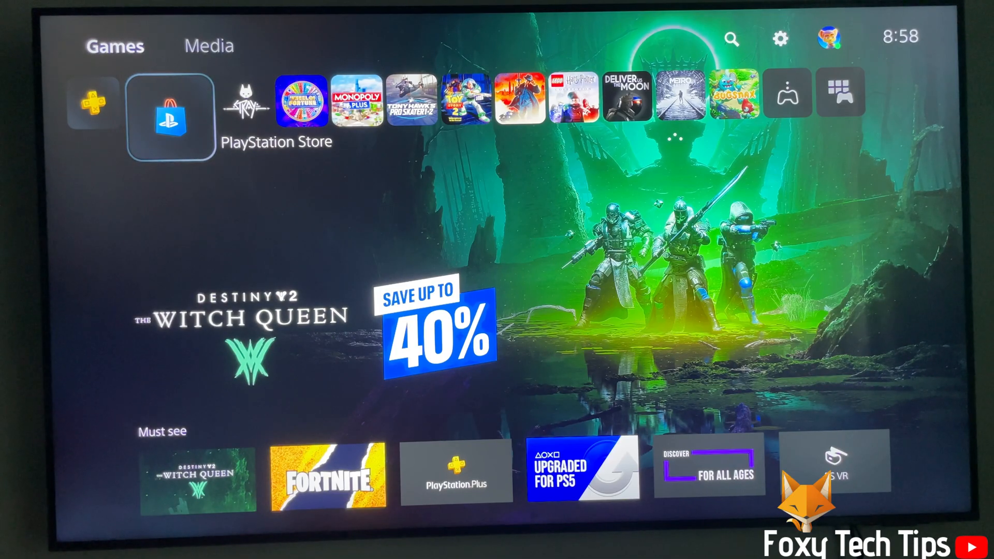
- Go to Settings > Network > Connection Status to view Wi-Fi, internet and PSN status
{"action": "scroll", "scroll_direction": "left", "scroll_amount": 3}
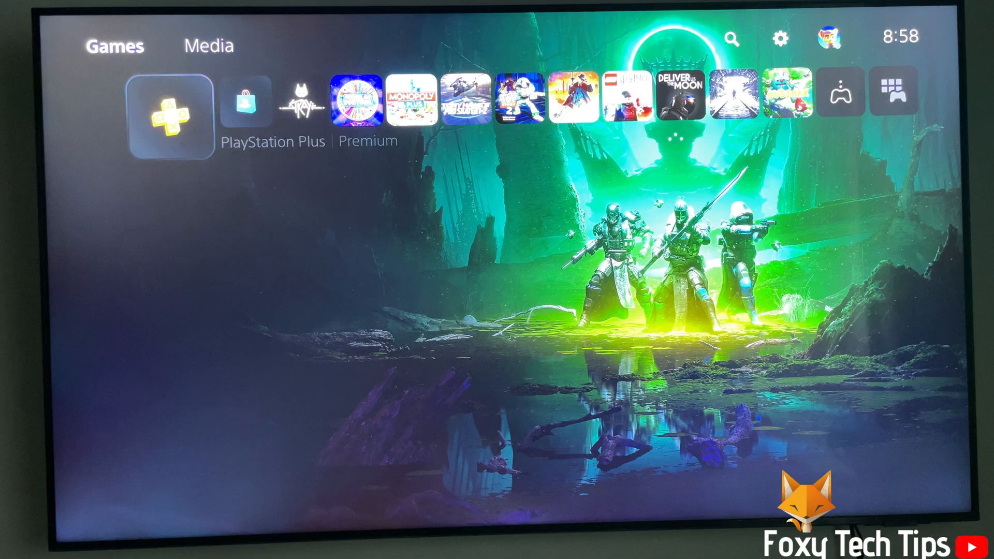
{"action": "left_click", "coordinate": [169, 119]}
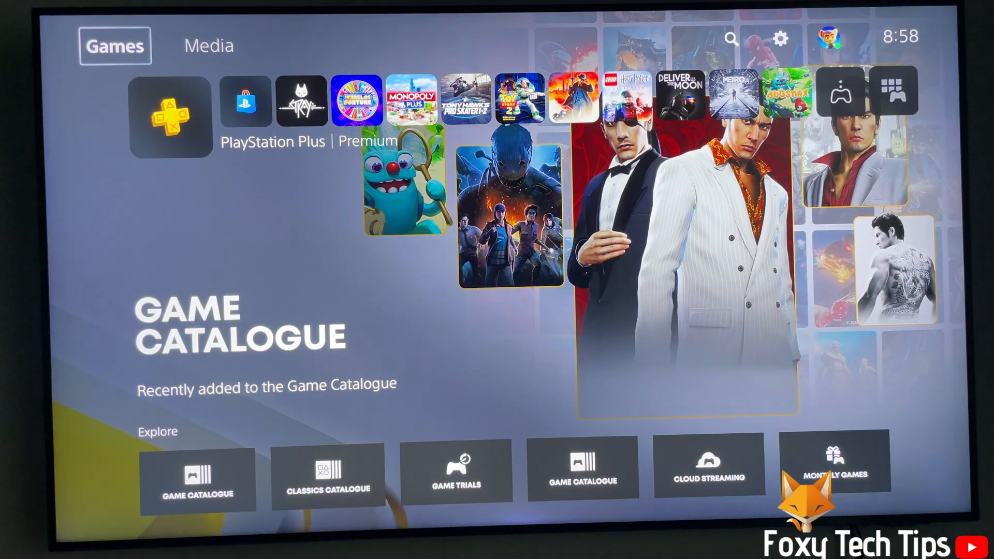
{"action": "left_click", "coordinate": [209, 45]}
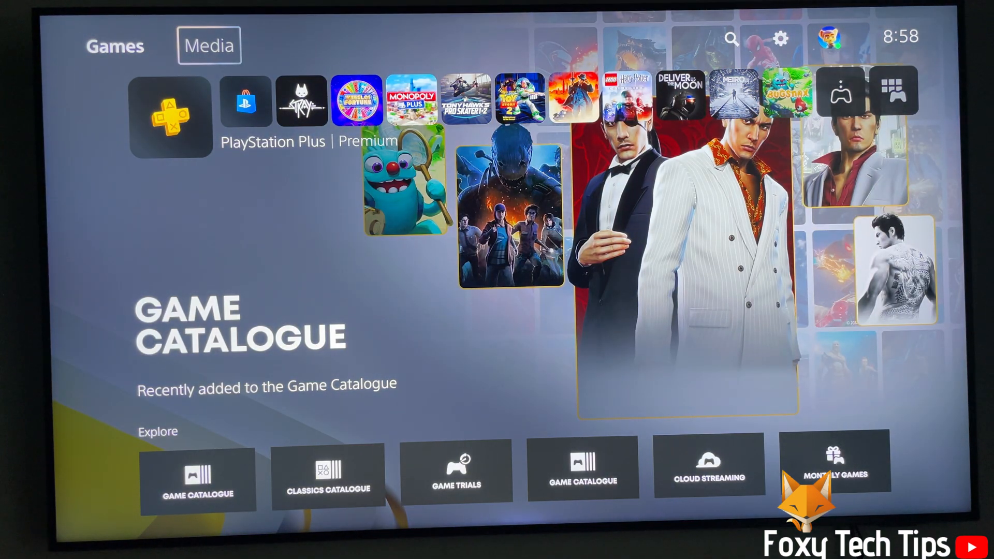
{"action": "mouse_move", "coordinate": [730, 38]}
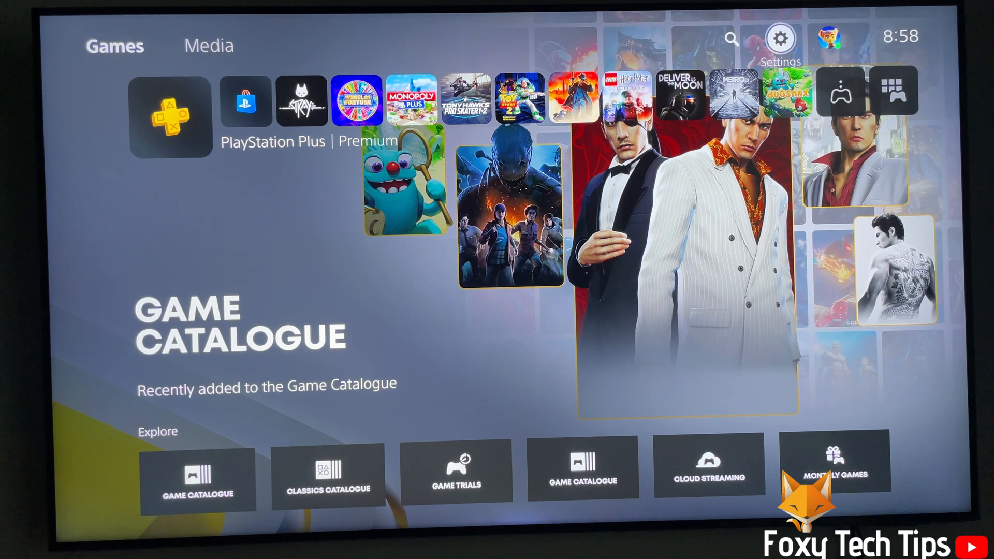
{"action": "left_click", "coordinate": [779, 37]}
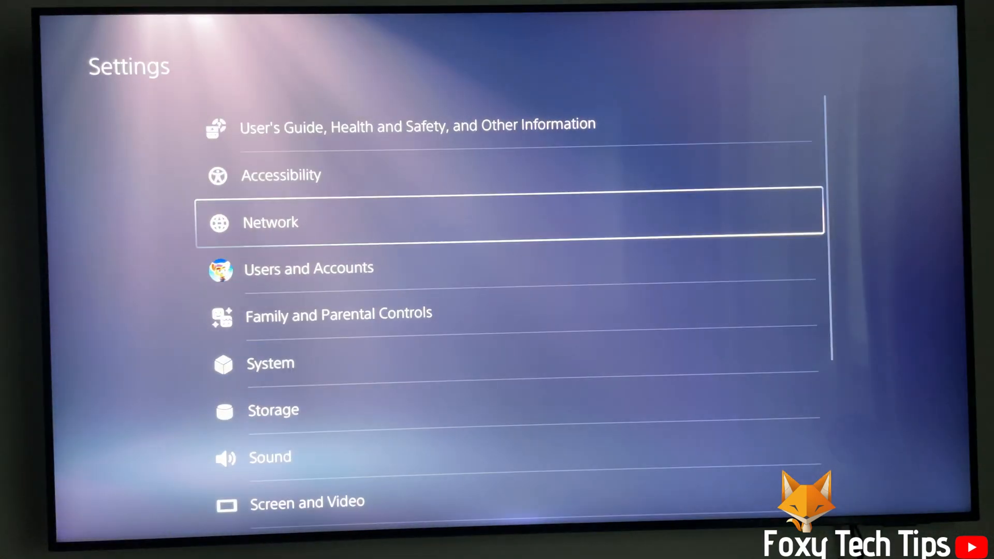
{"action": "key", "text": "Up"}
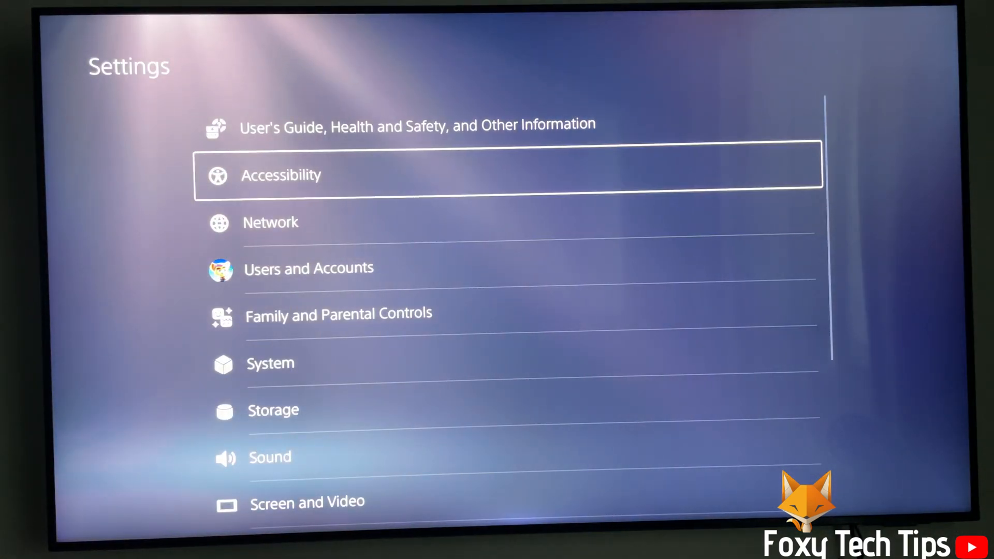
{"action": "left_click", "coordinate": [271, 222]}
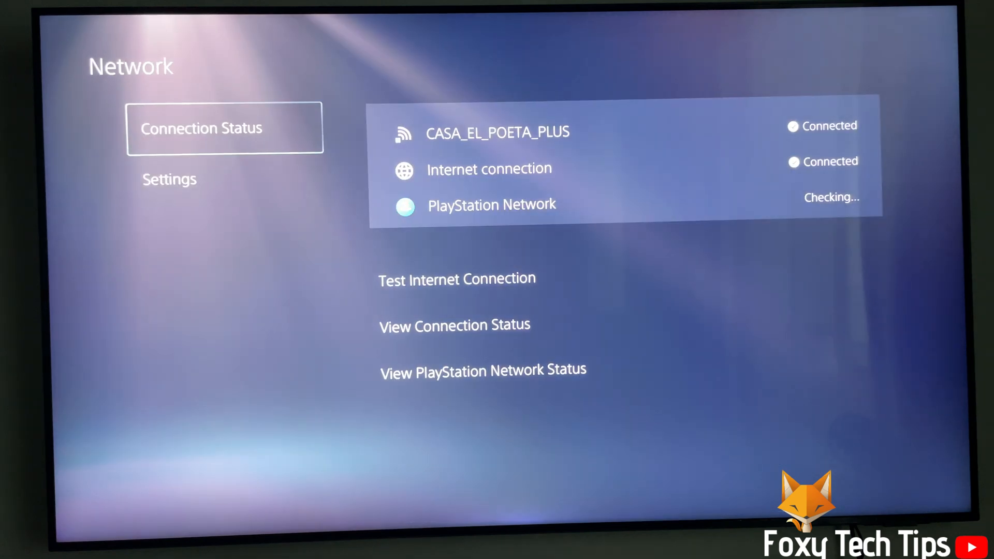